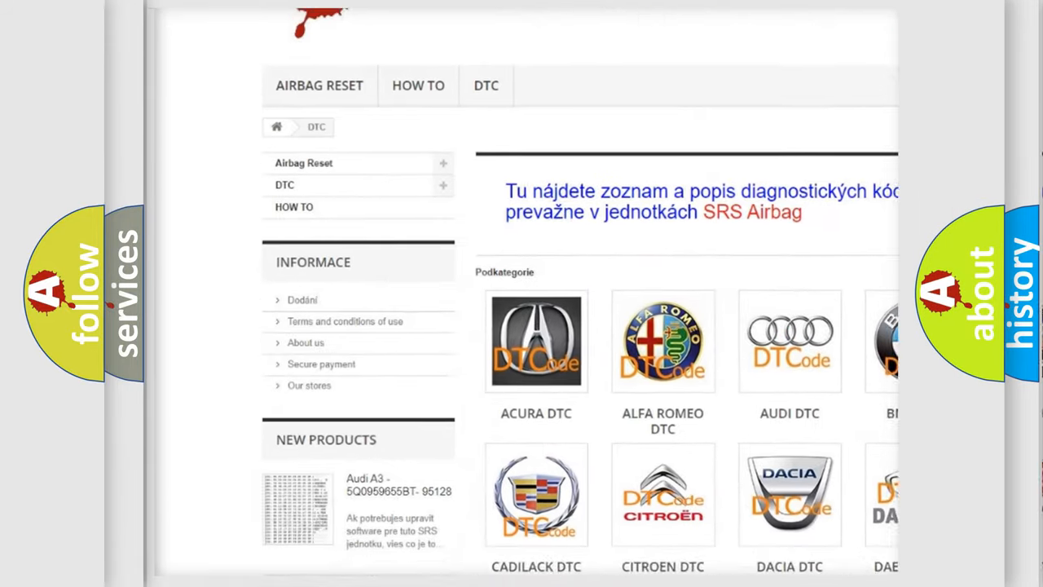
scroll(down, 3)
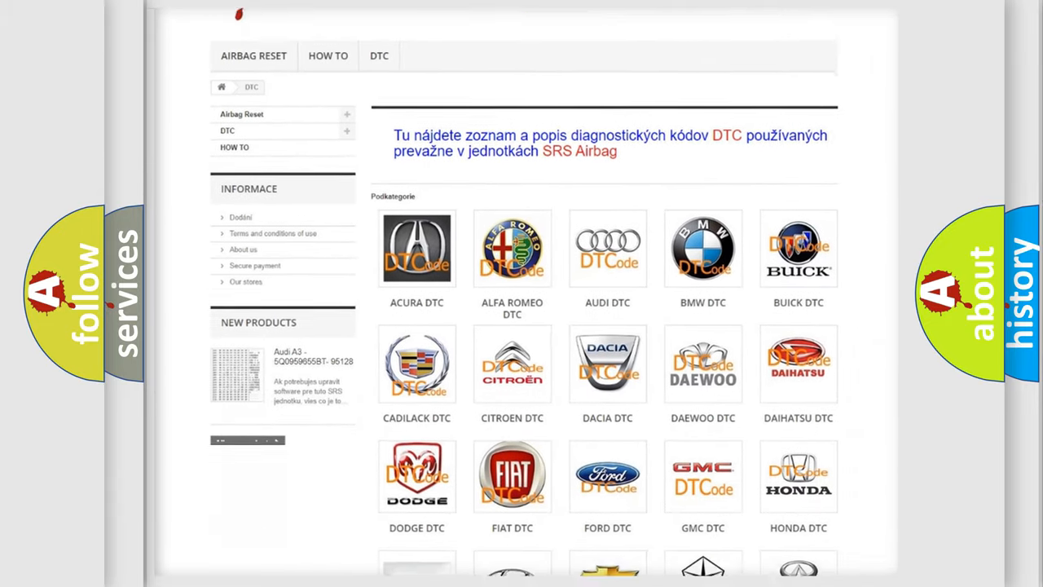
scroll(down, 3)
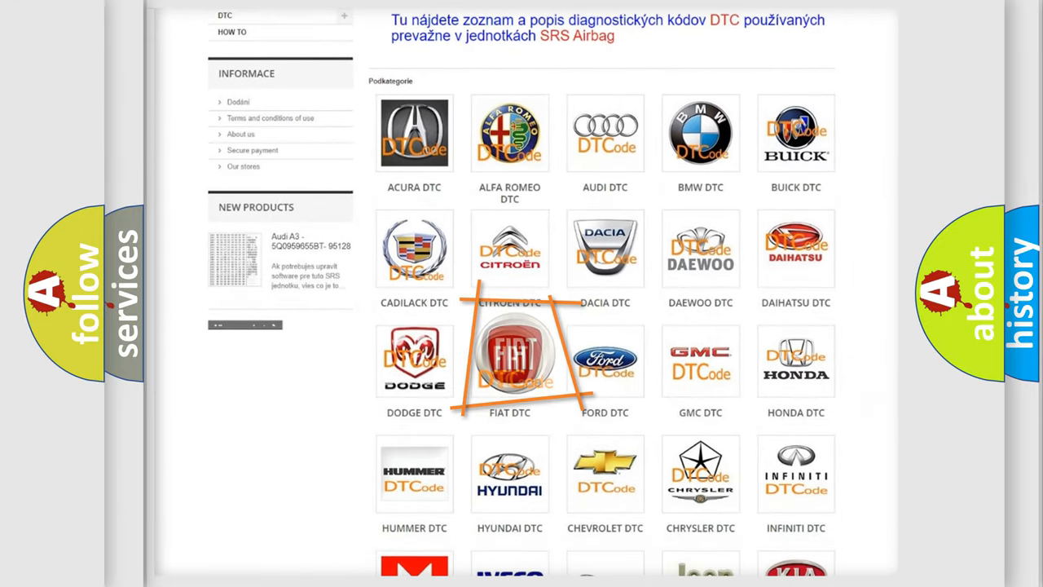